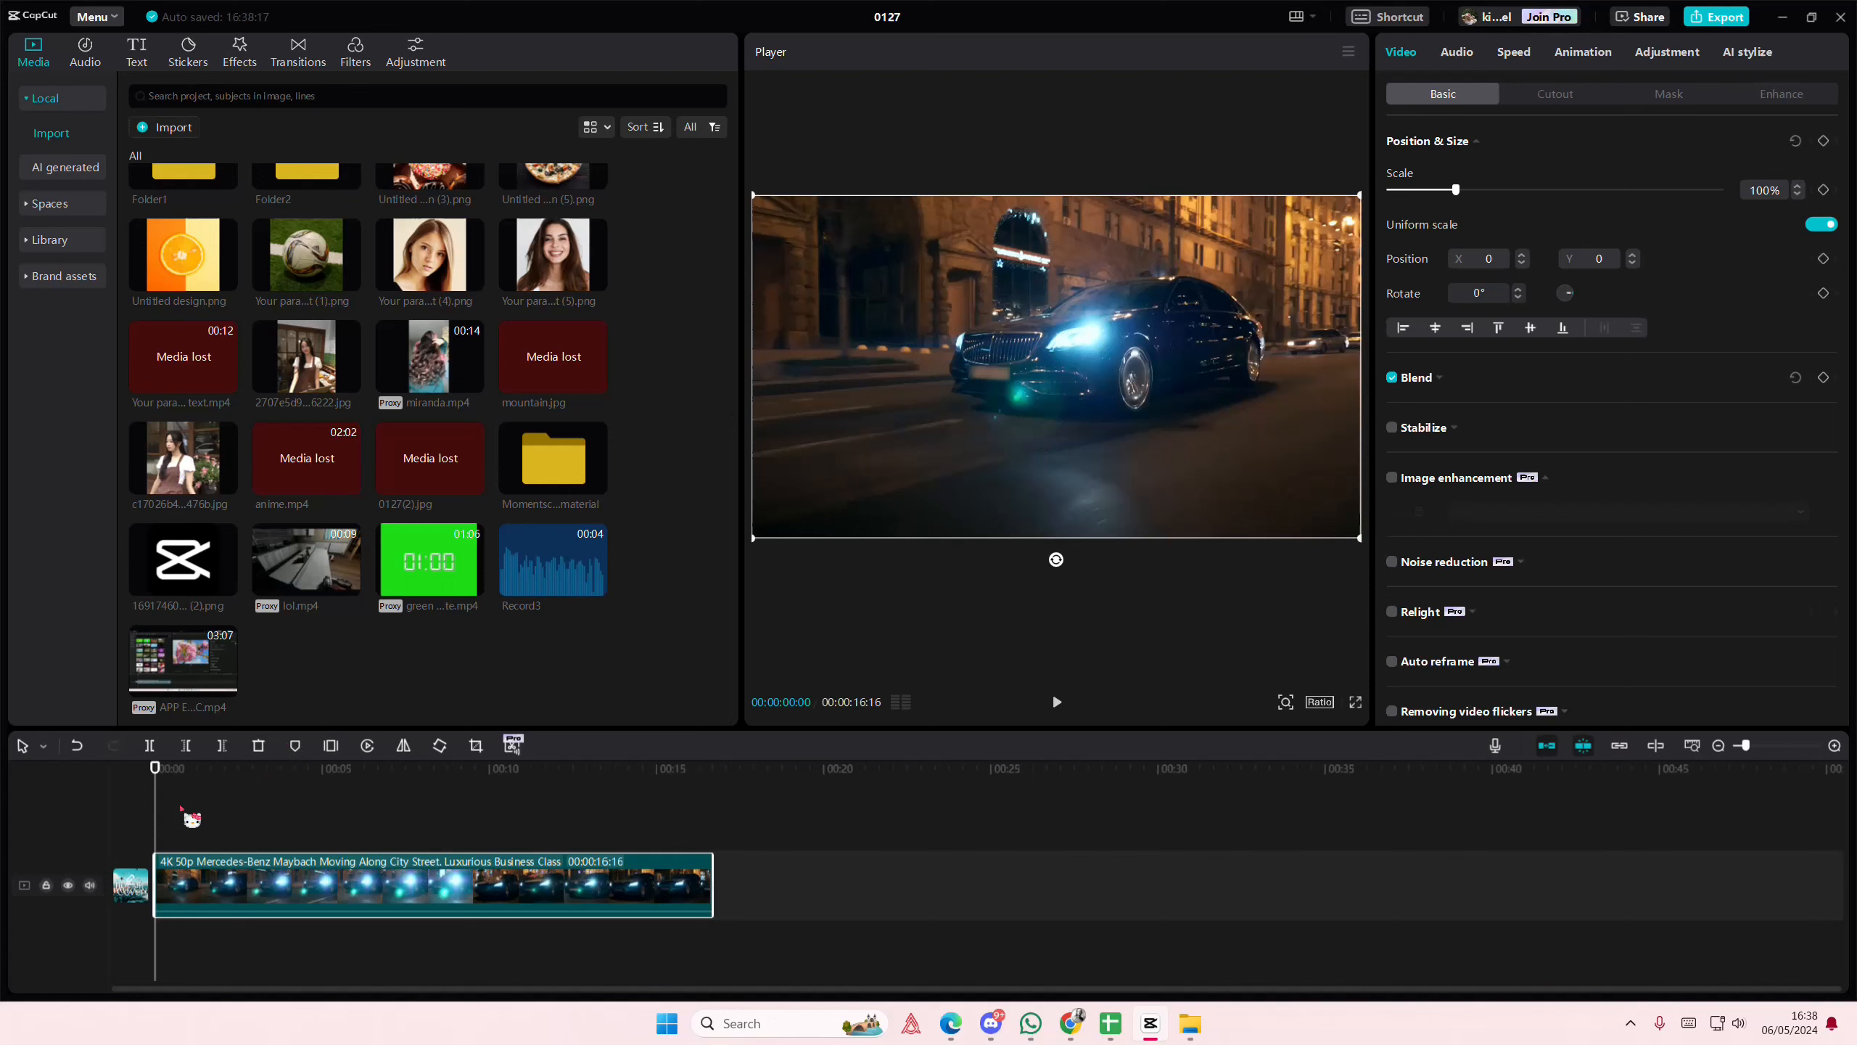
mouse_move(201, 861)
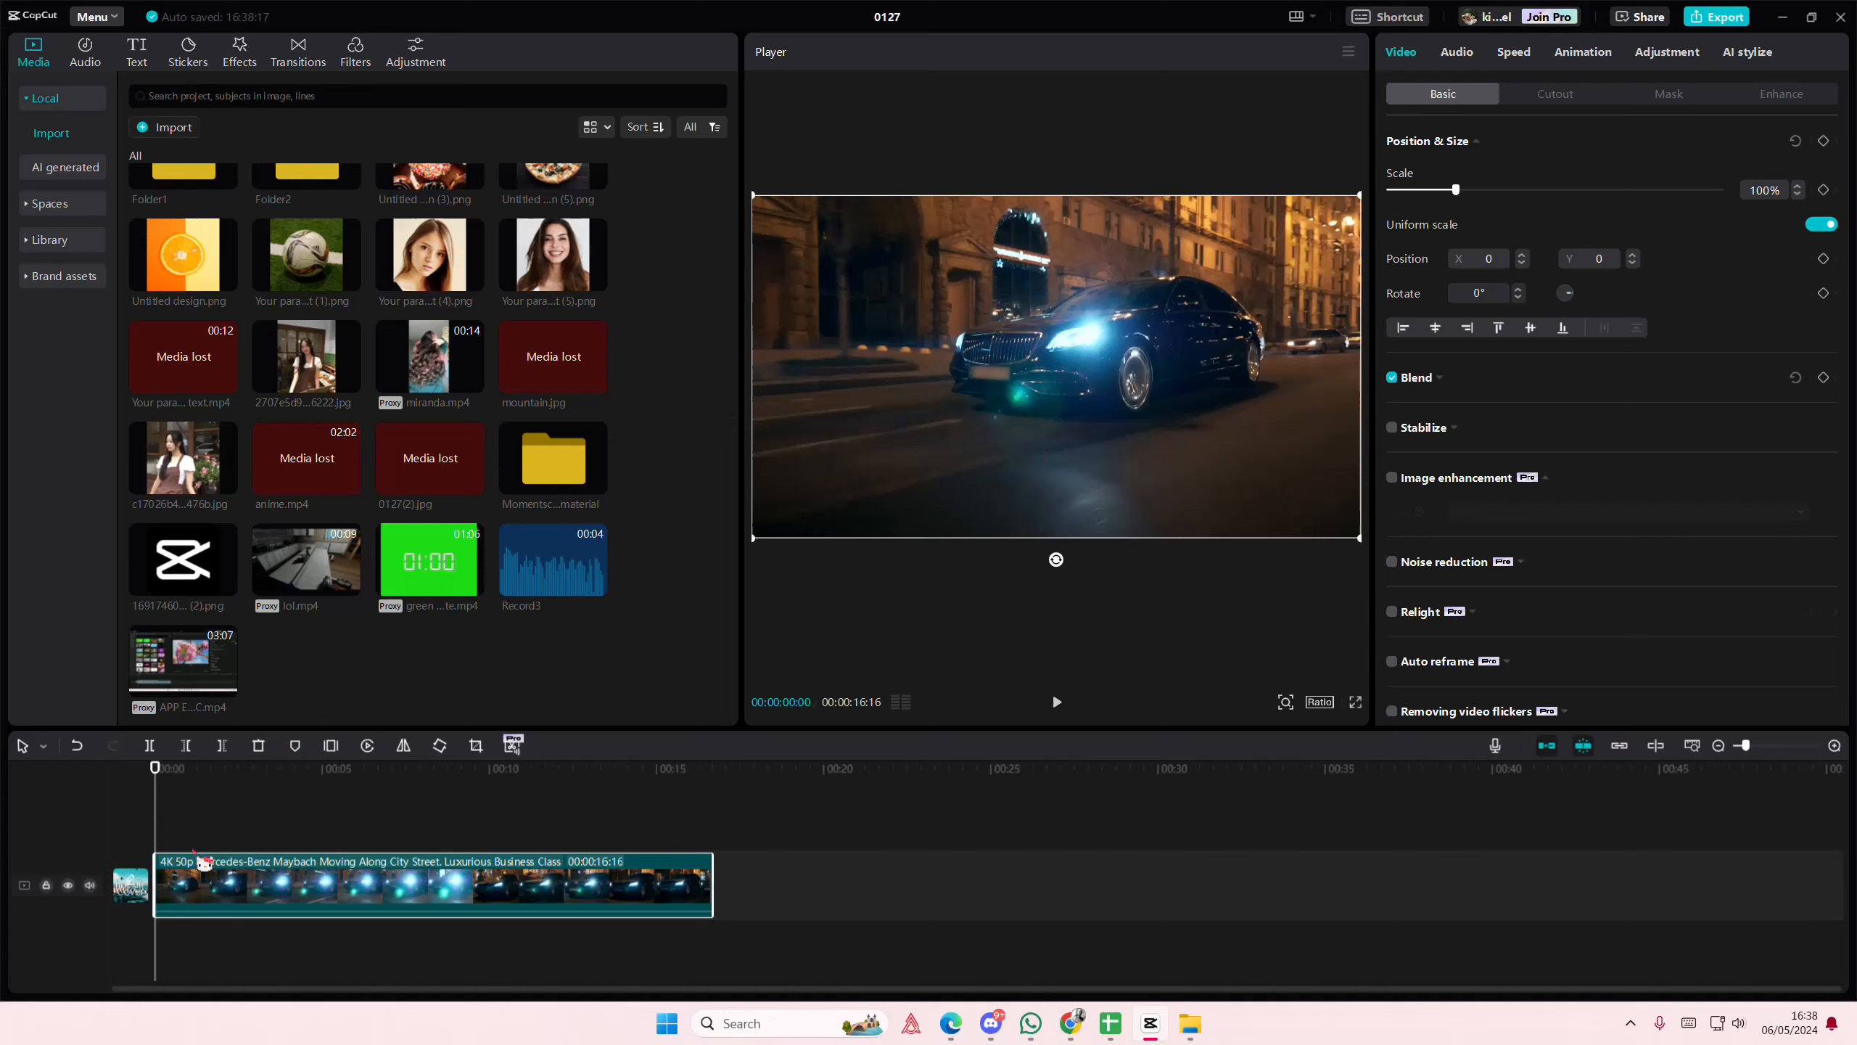
Mute the audio track holding the Mercedes-Benz car clip.
left_click(87, 886)
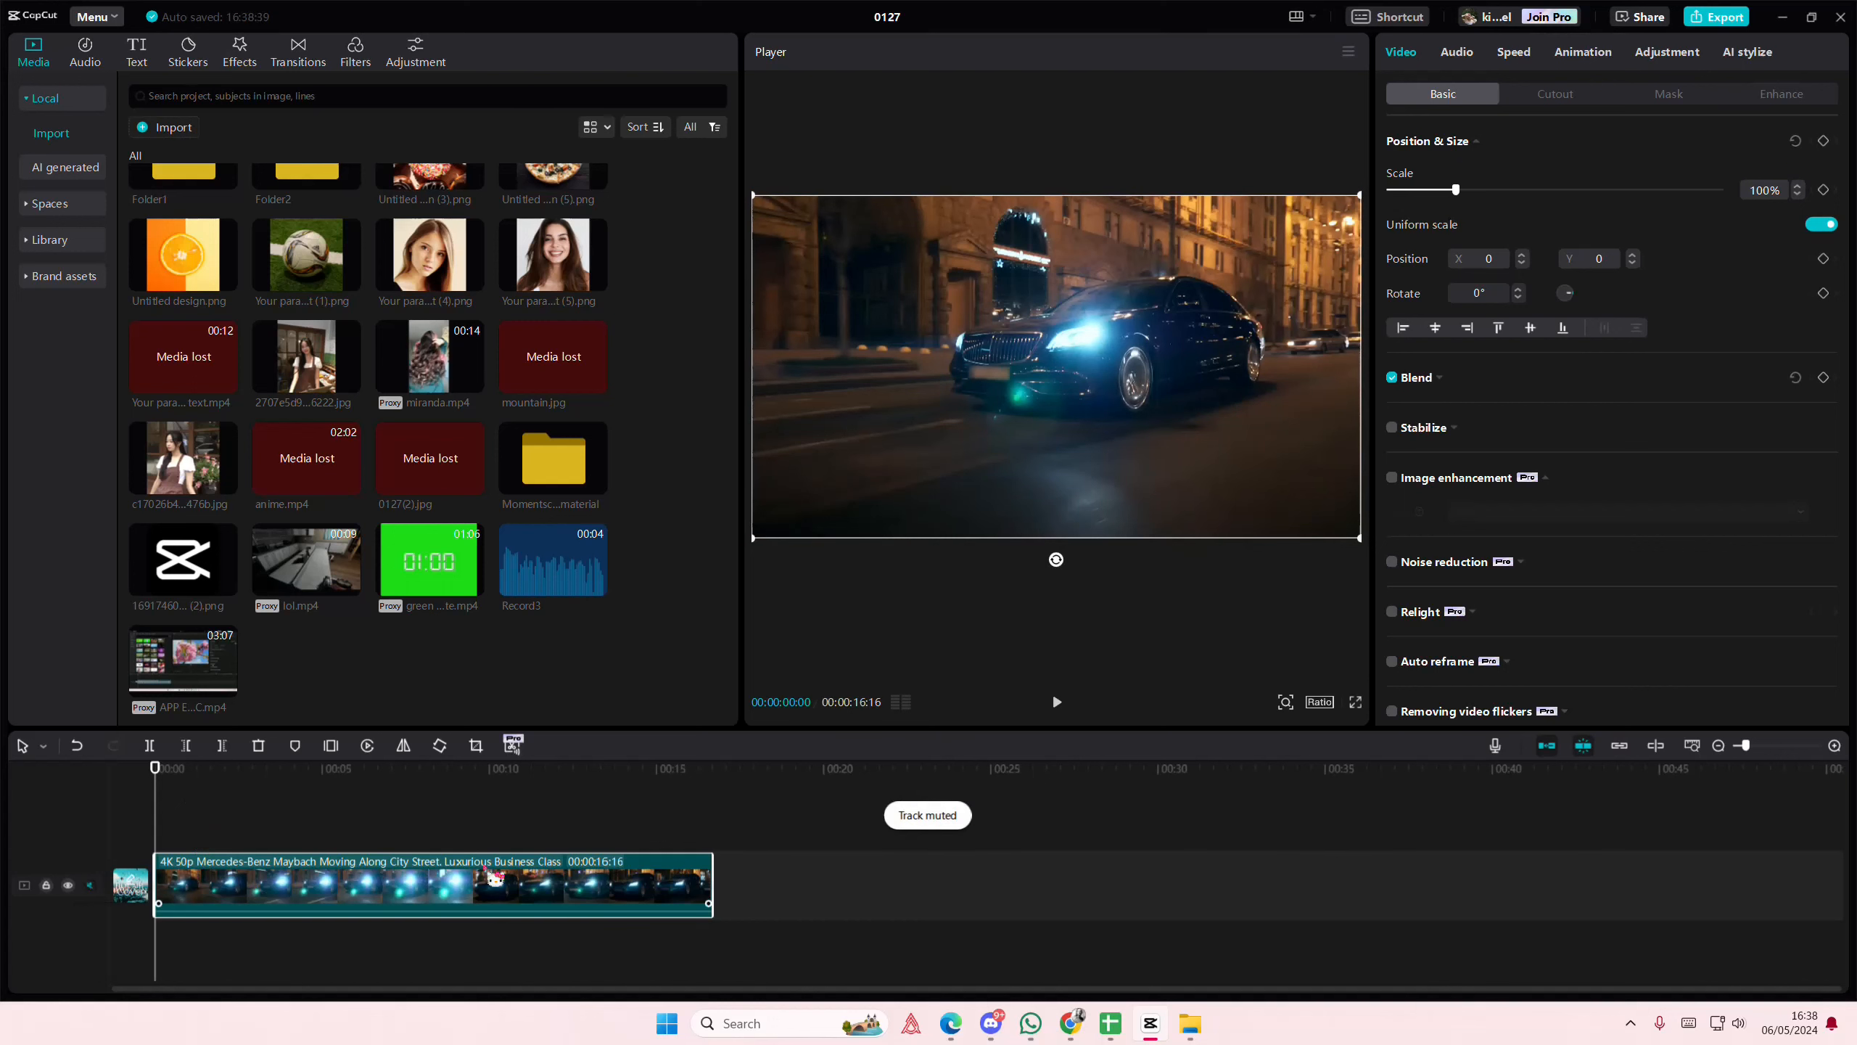
Slow the car clip to 0.5x in Speed settings and enable Smooth slow-mo.
left_click(1512, 53)
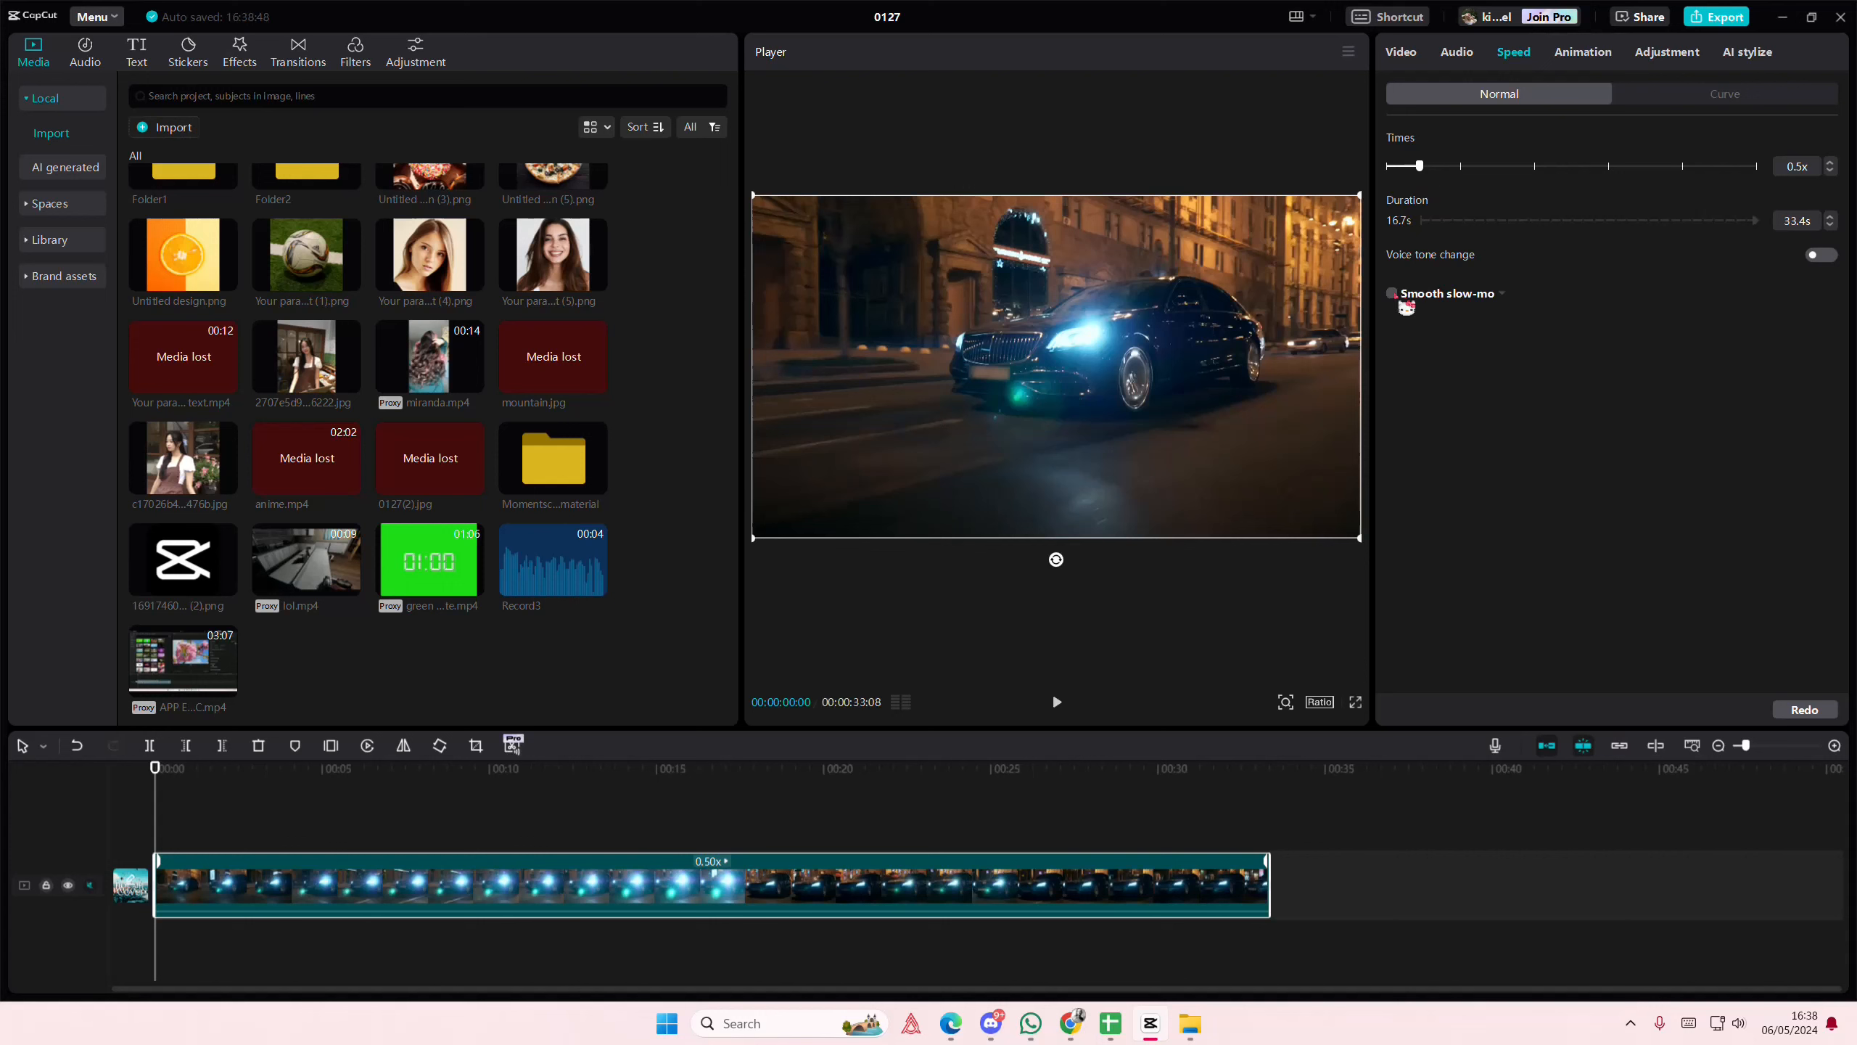
left_click(1393, 293)
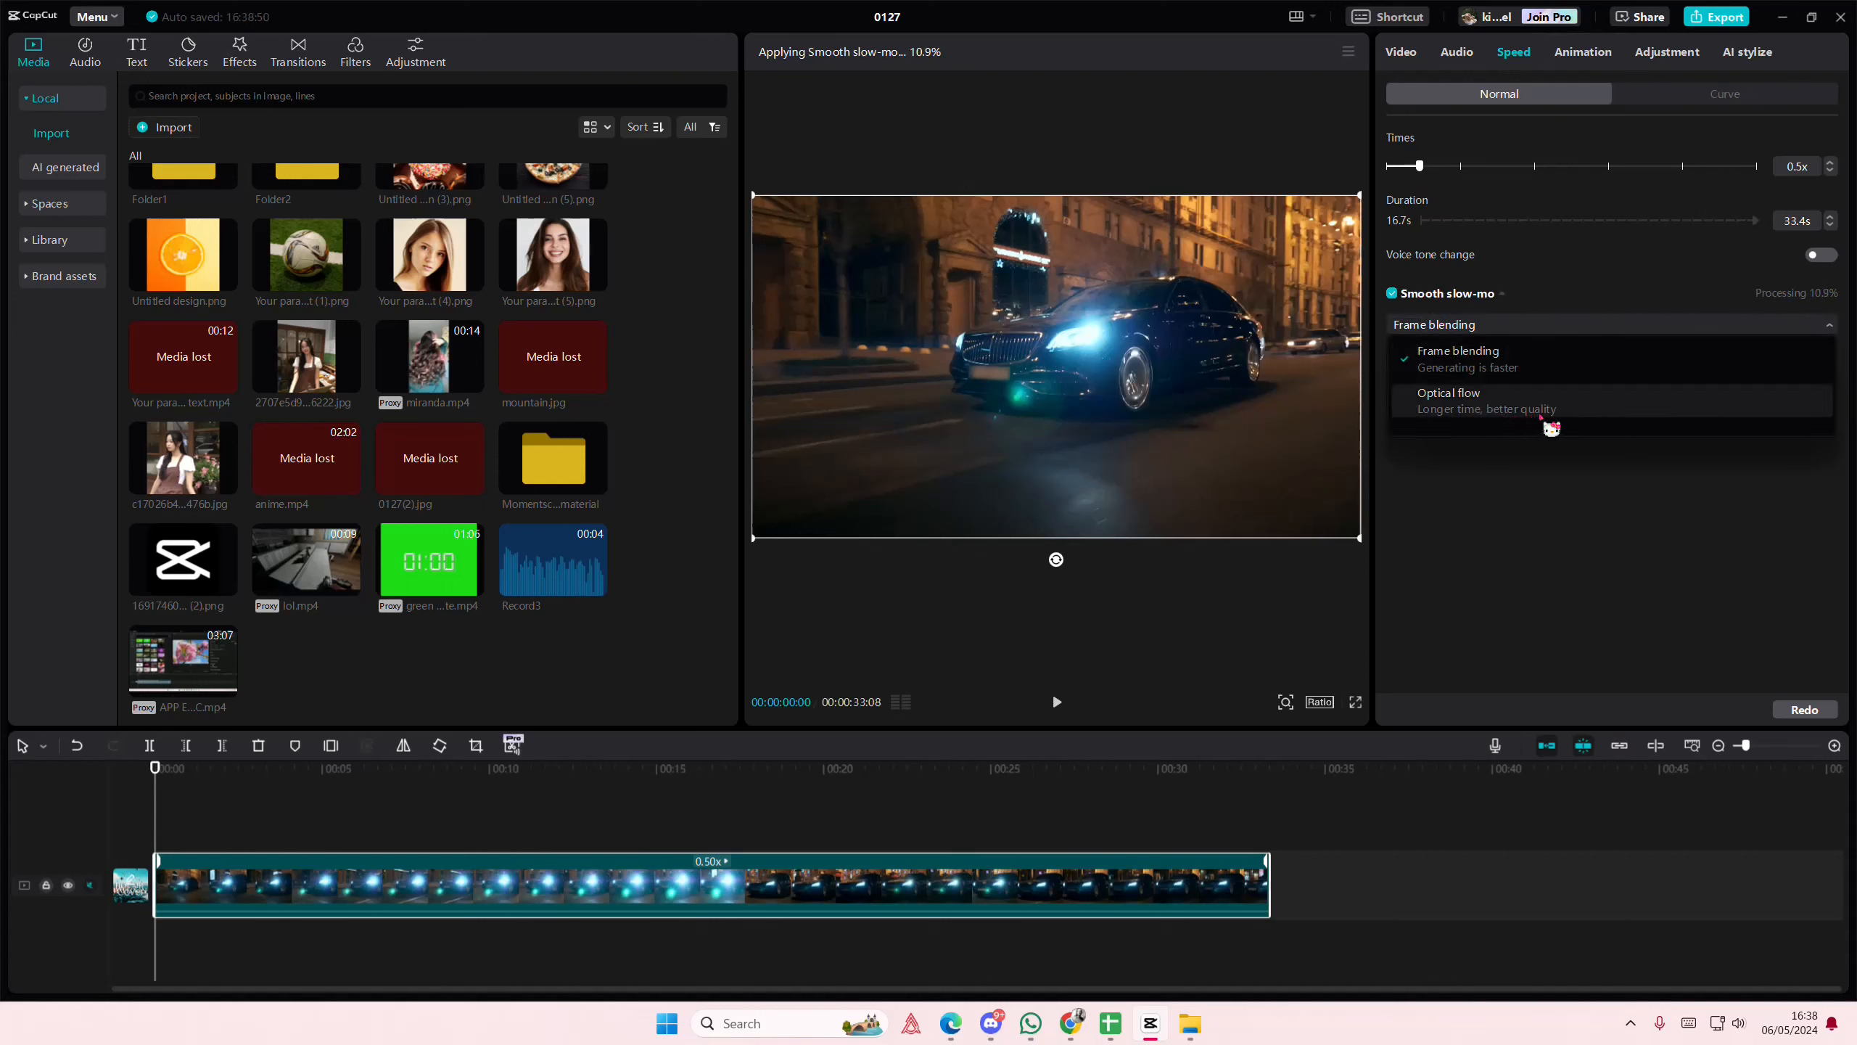
Set the Smooth slow-mo method to Optical flow and let it process.
left_click(1448, 401)
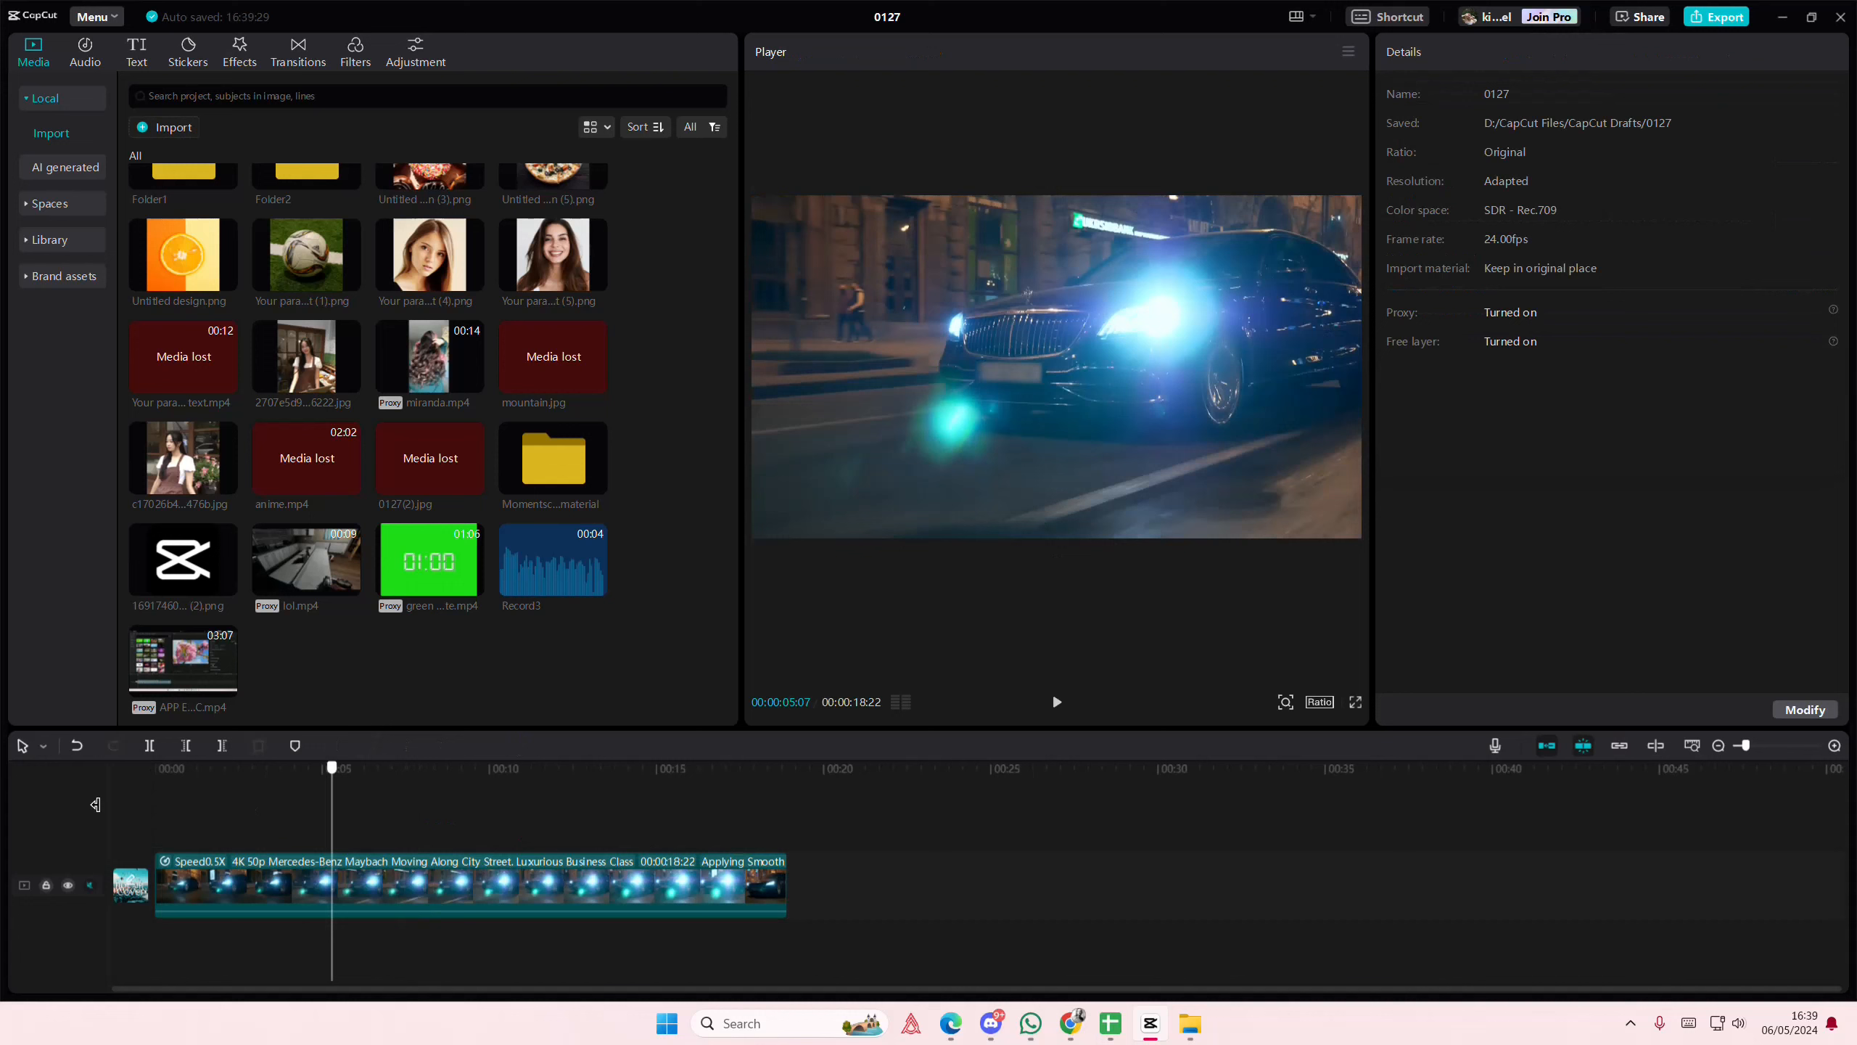
Preview a few seconds of the slowed car clip, then reselect it on the timeline.
left_click(1055, 701)
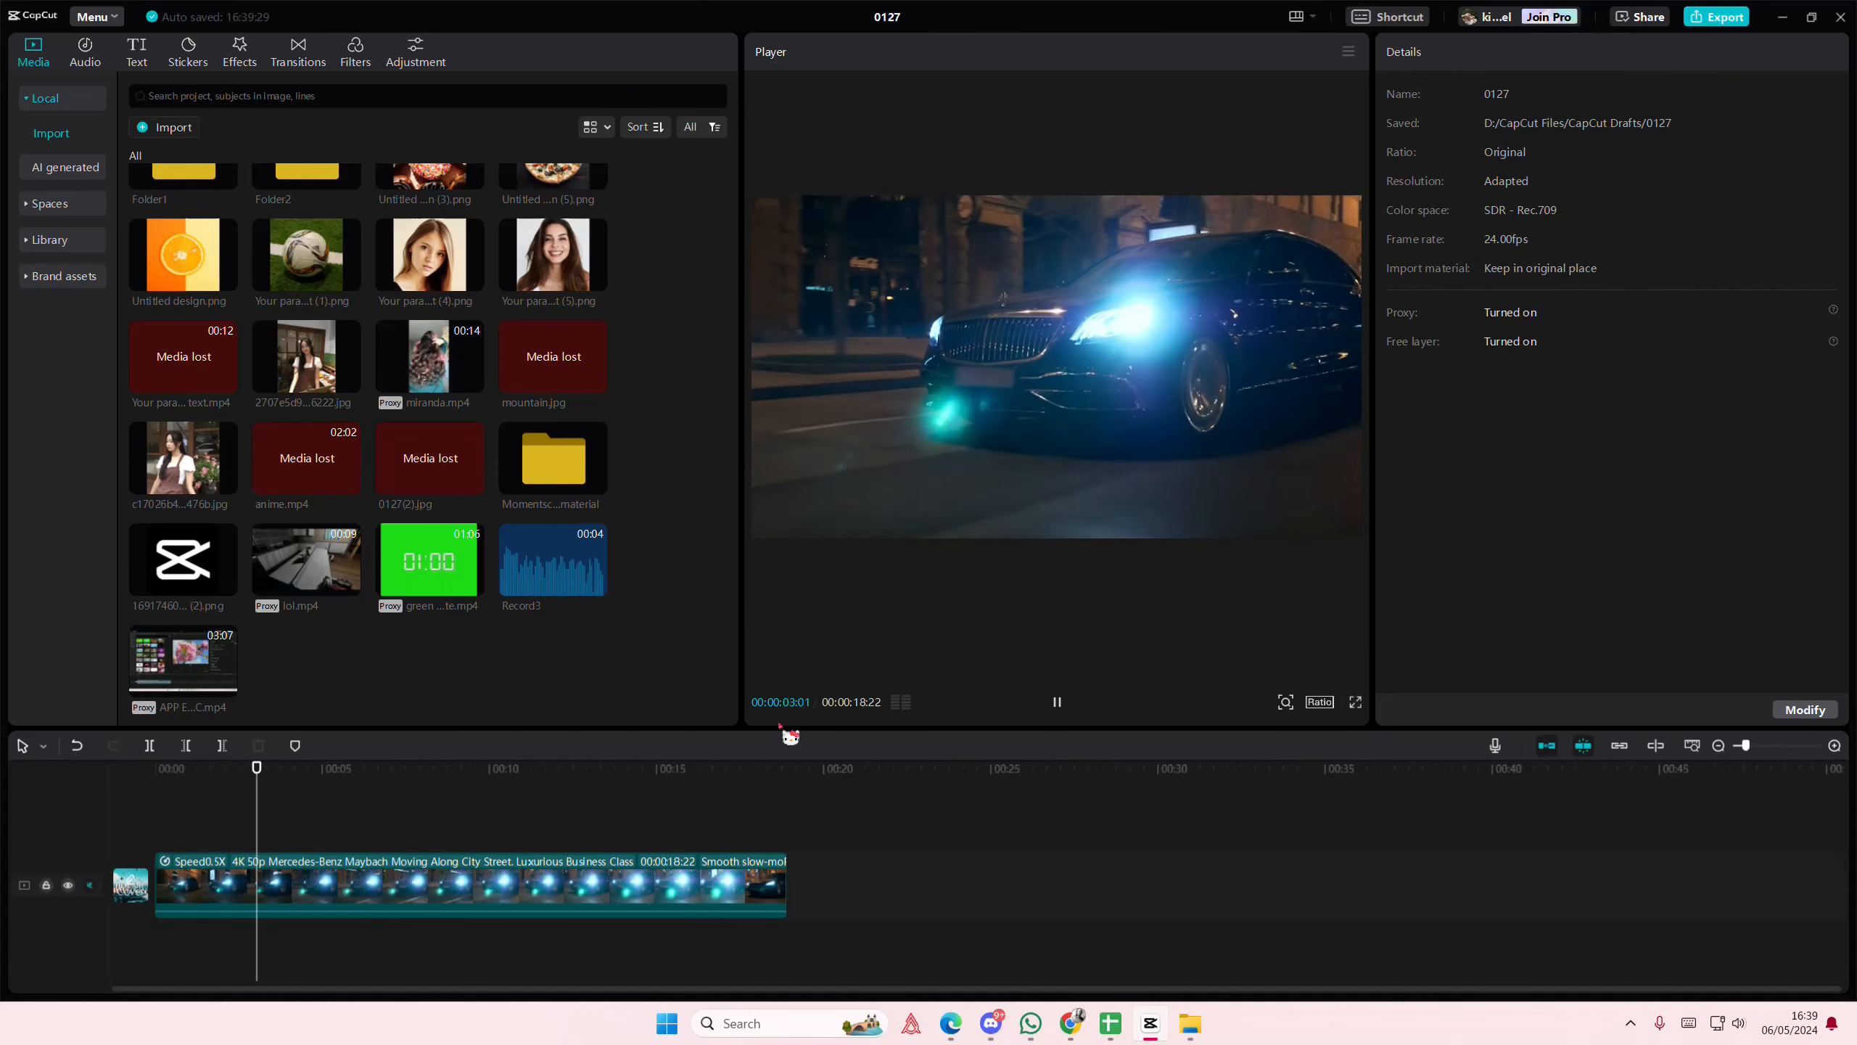
left_click(1055, 701)
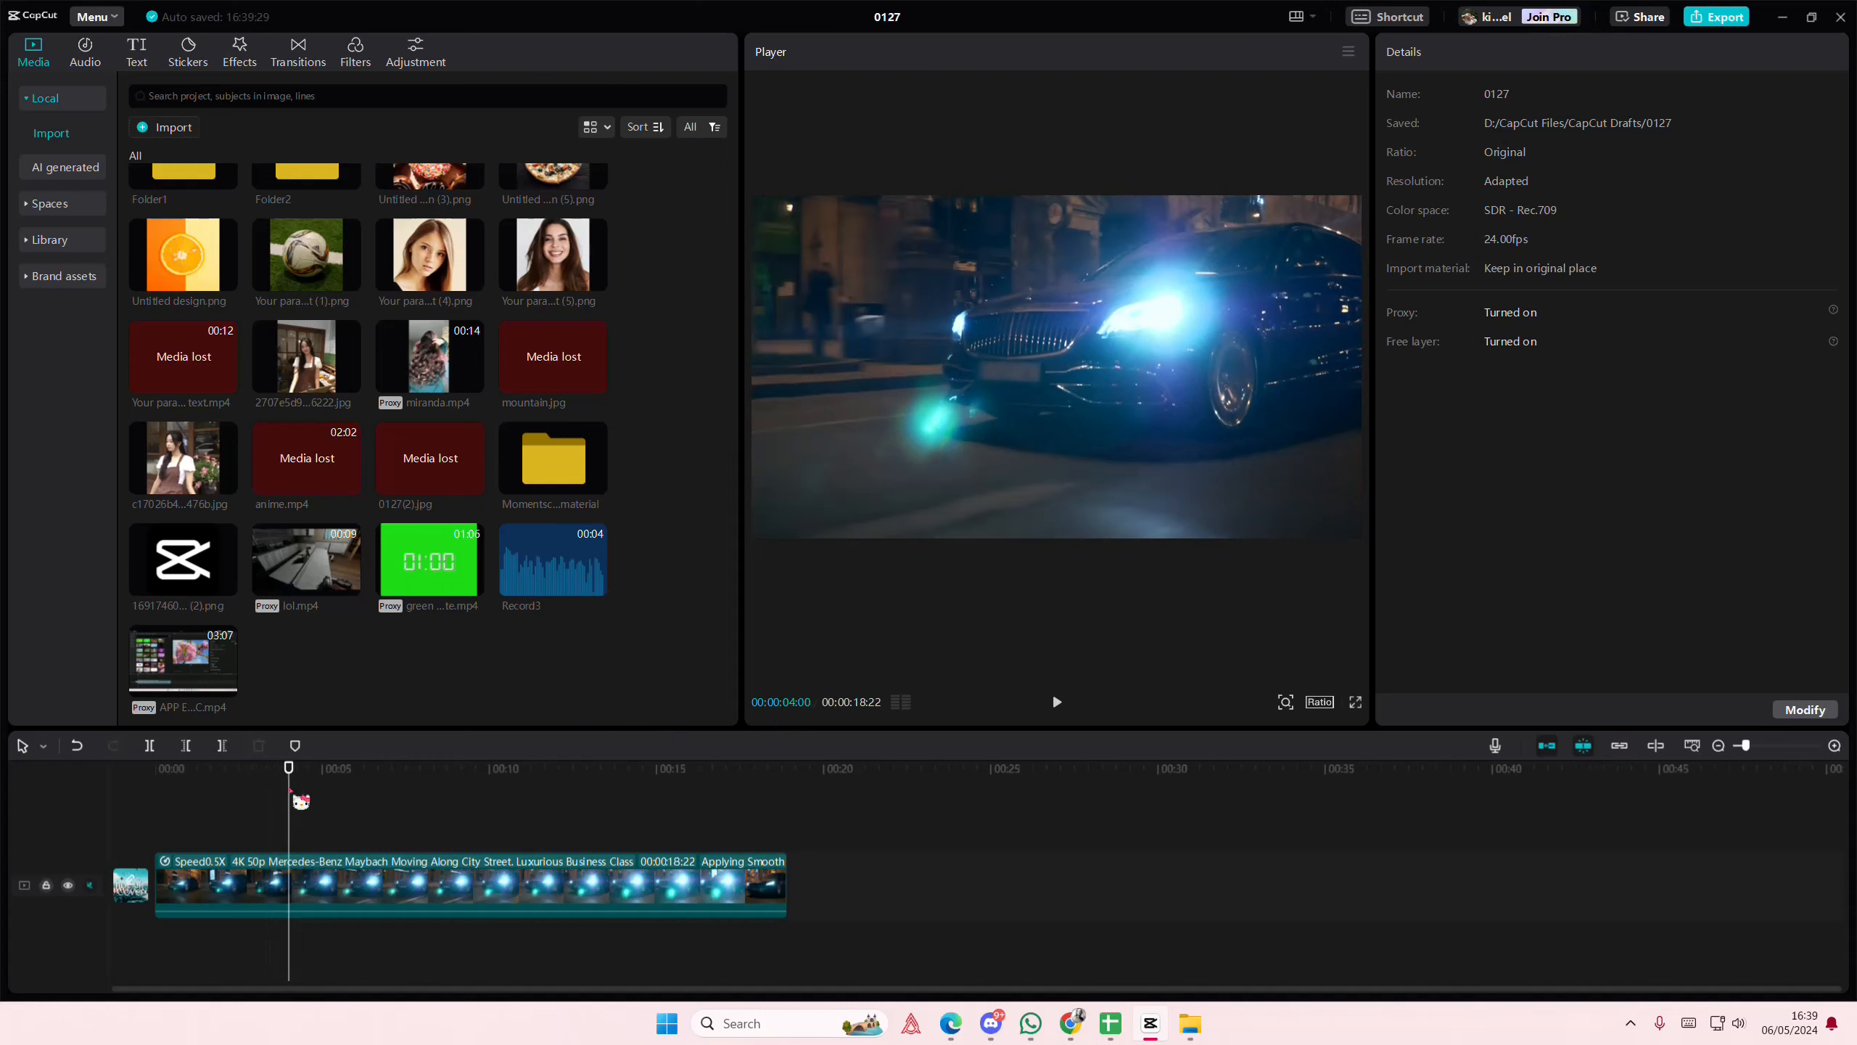
left_click(474, 883)
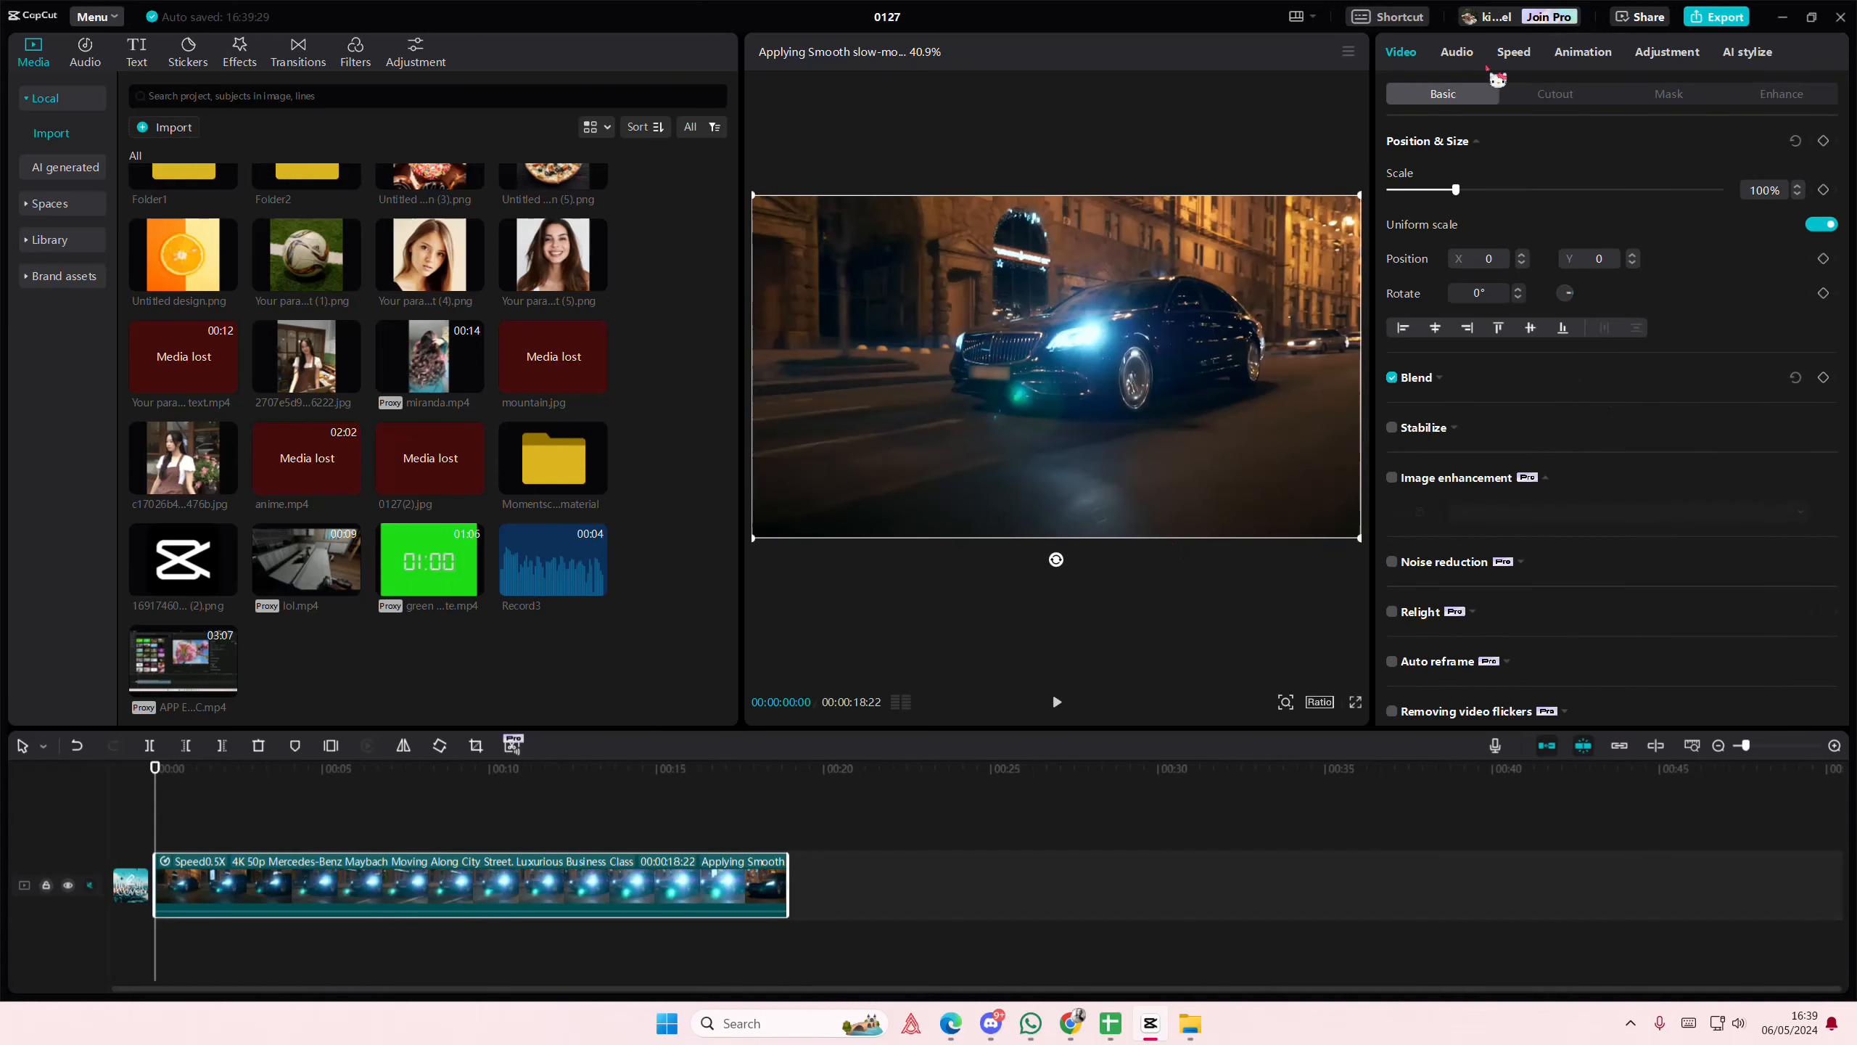
Verify 0.5x with Optical flow in Speed settings and play back the finished result.
left_click(1512, 50)
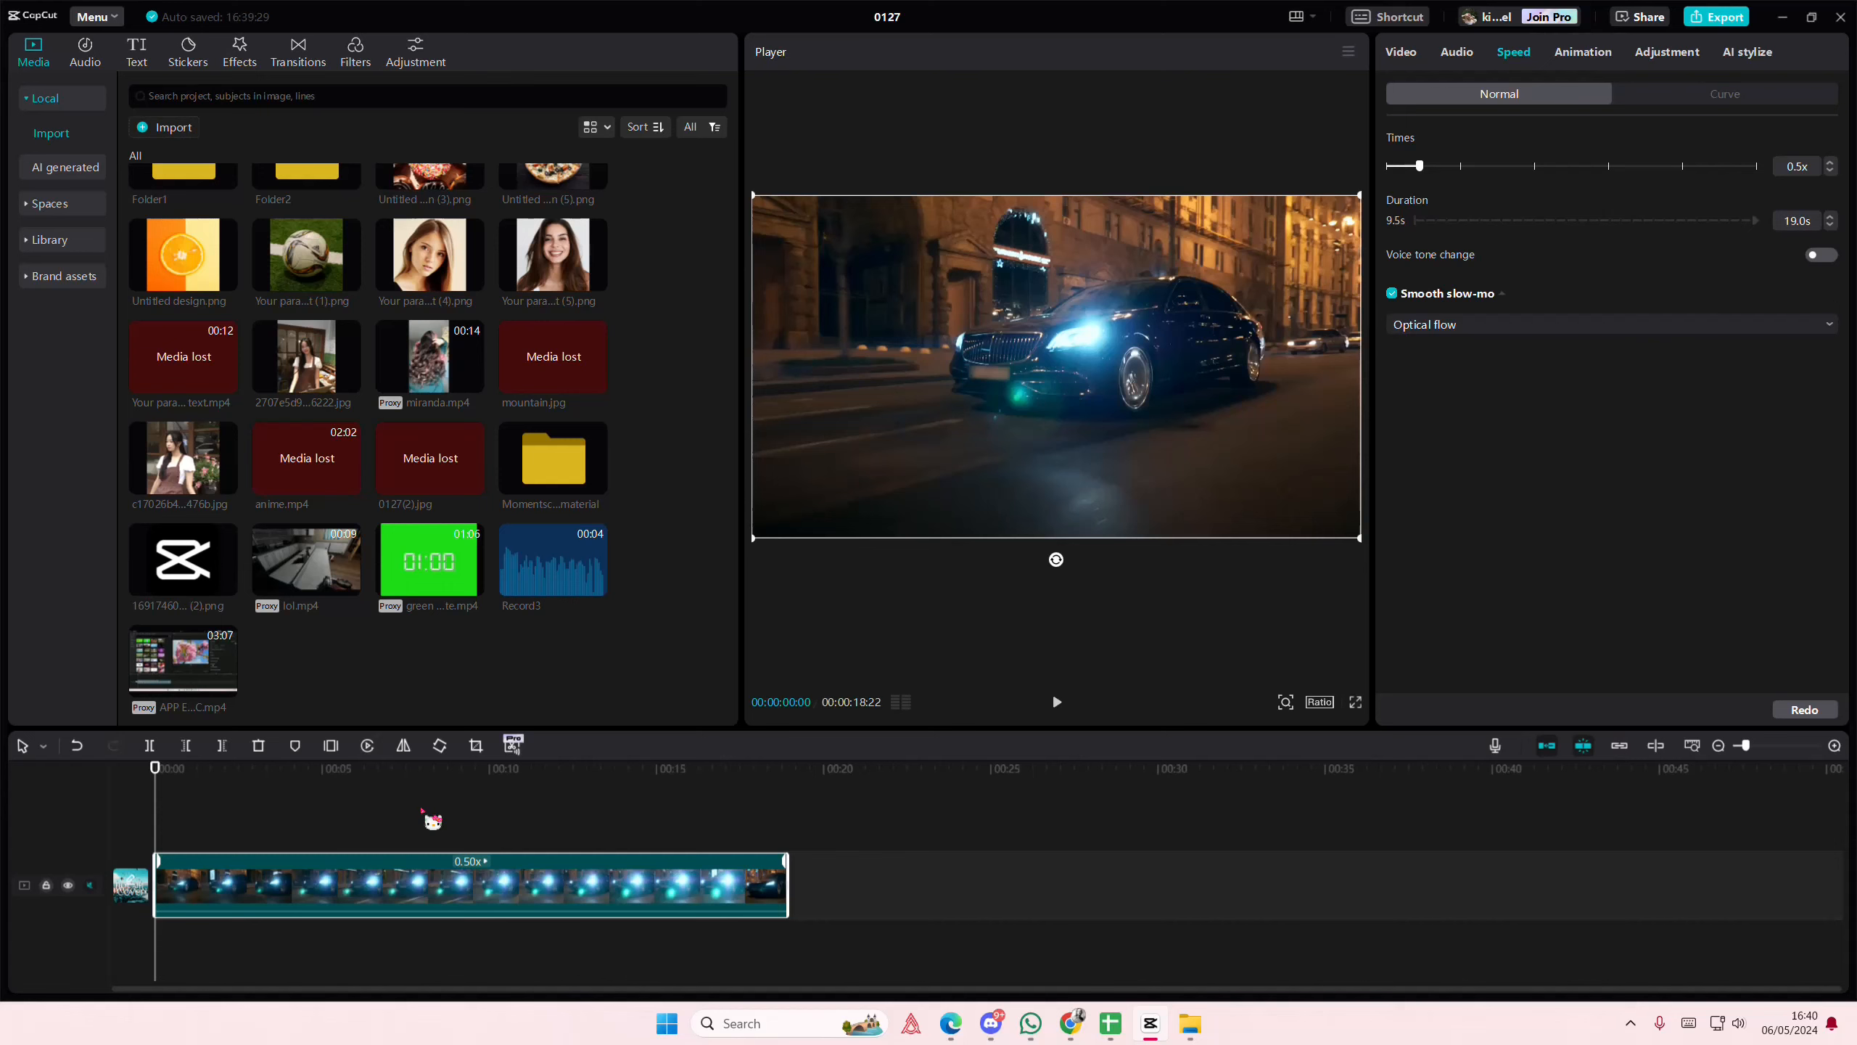
left_click(1055, 701)
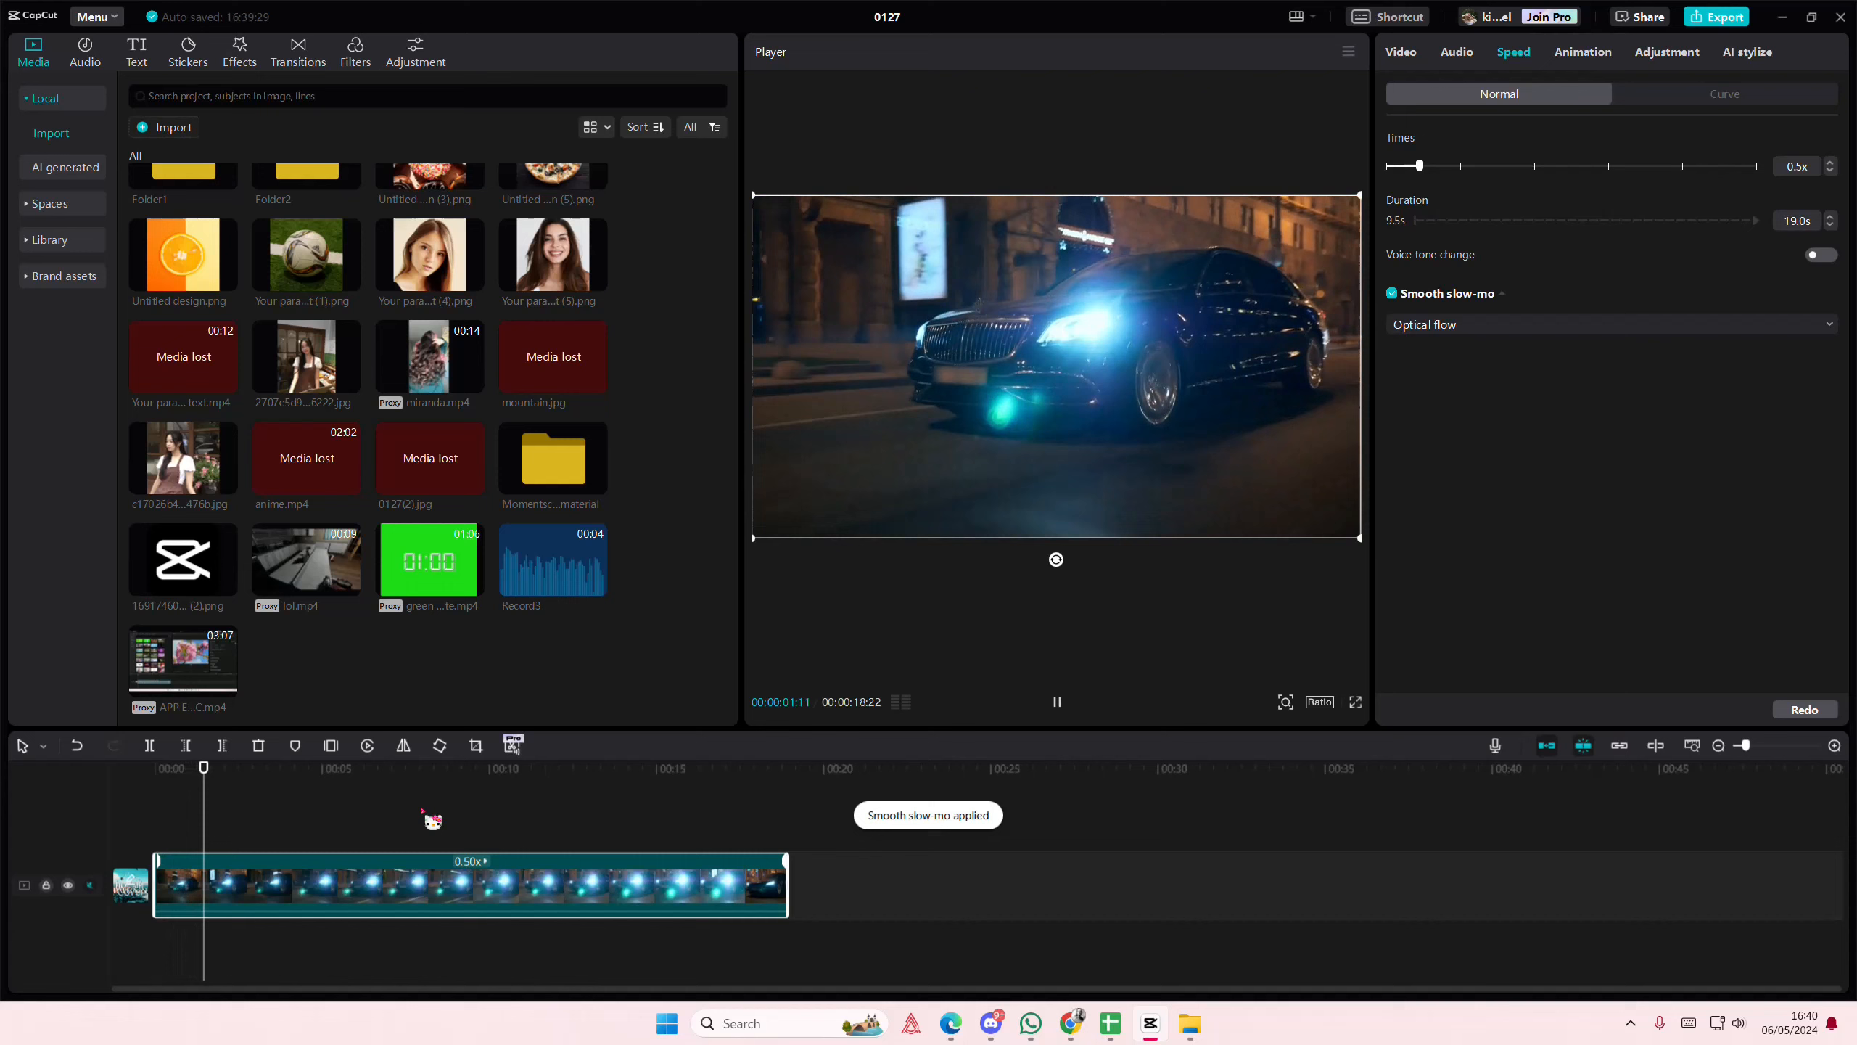